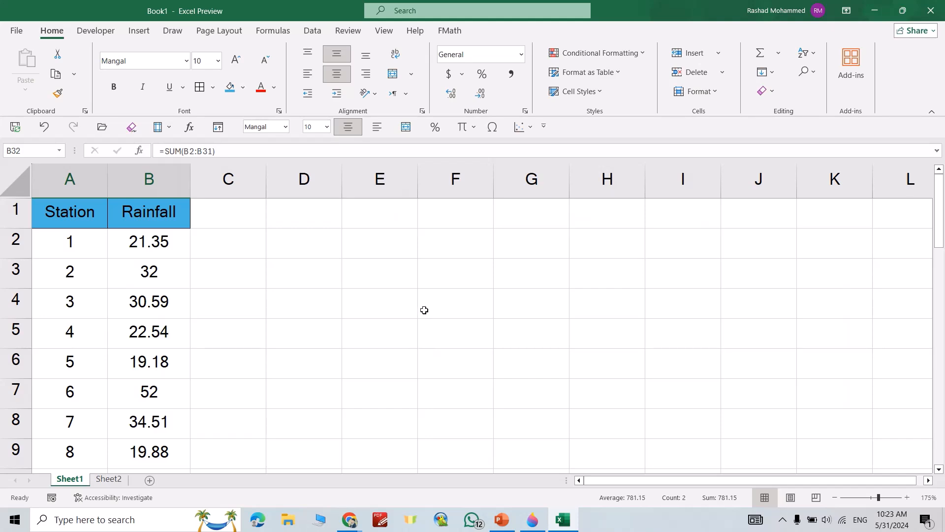
# Scroll down to row 32 to show the 781.15 Total row.
pyautogui.scroll(-3)
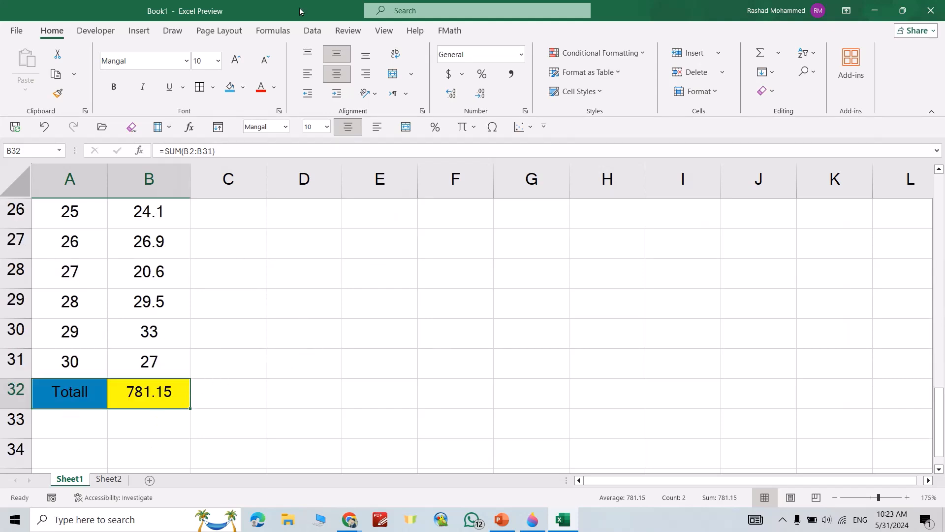
# Open the Watch Window and add a watch on the Total cell B32.
pyautogui.click(749, 68)
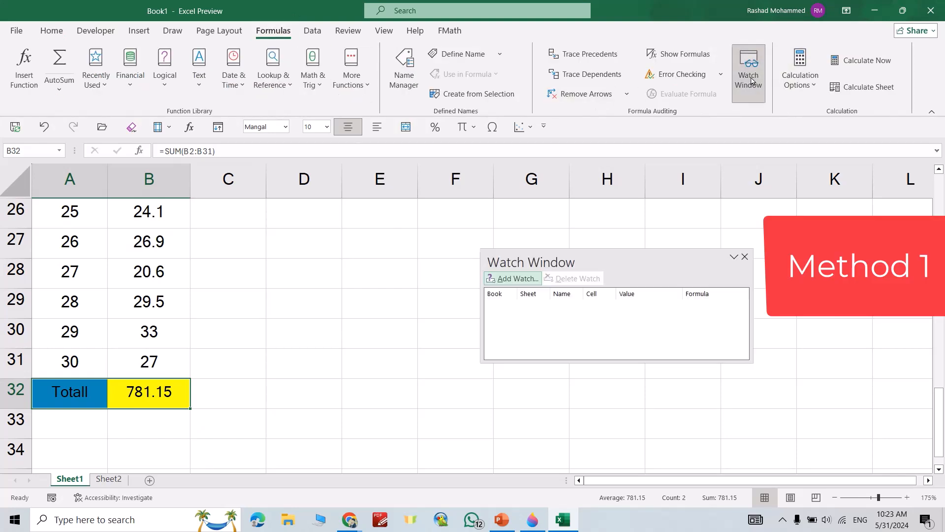
pyautogui.moveTo(136, 394)
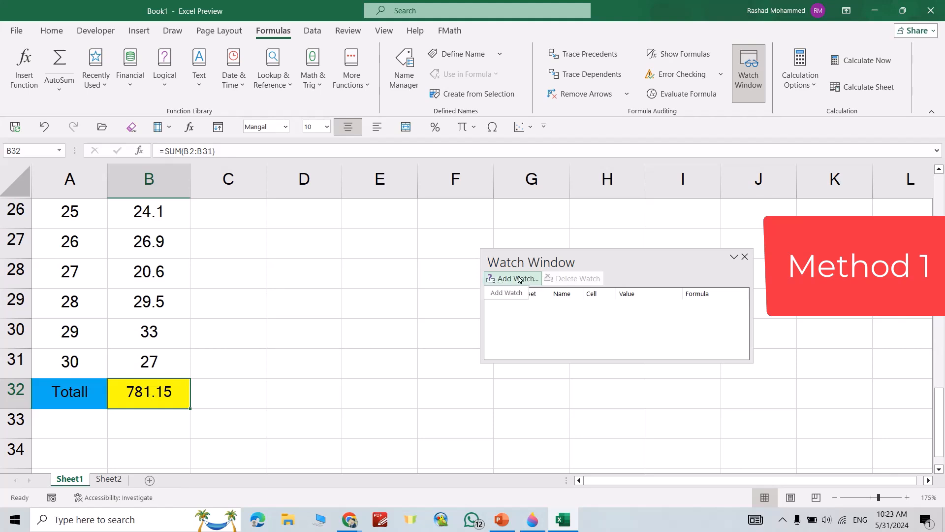
pyautogui.click(512, 277)
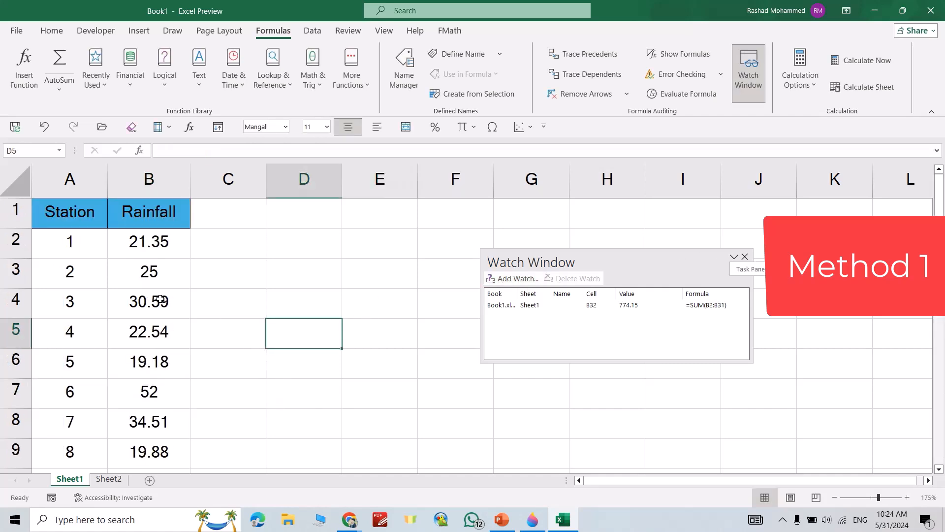
# Edit the rainfall values for stations 4 and 7 to 52 and 56.
pyautogui.click(149, 331)
pyautogui.write('52')
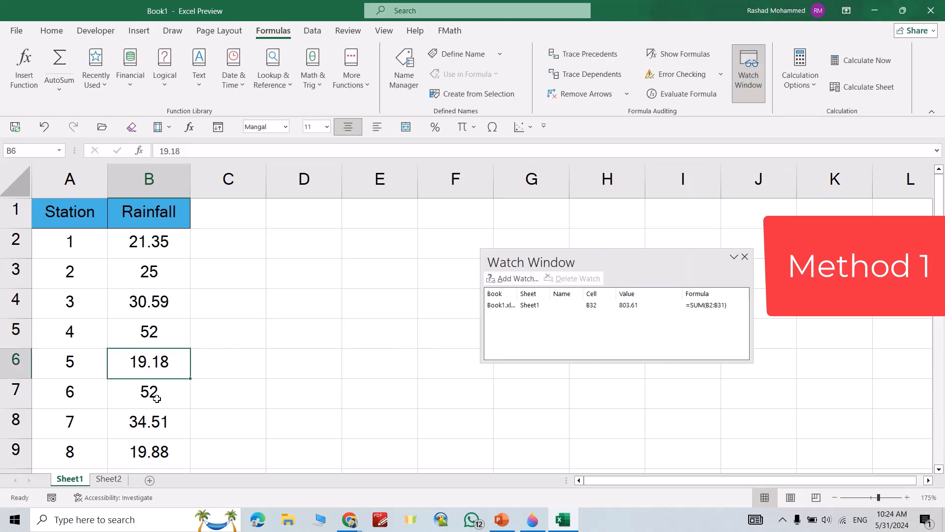
pyautogui.write('56')
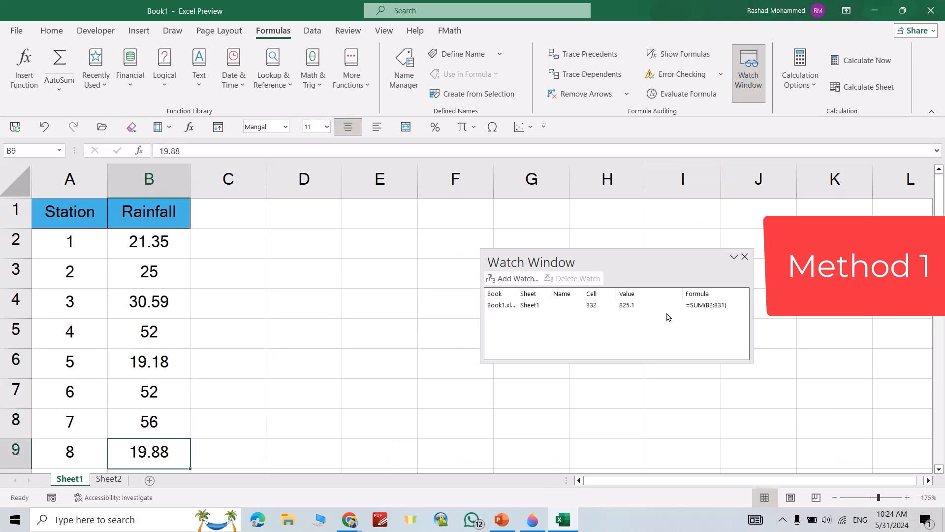
pyautogui.moveTo(691, 320)
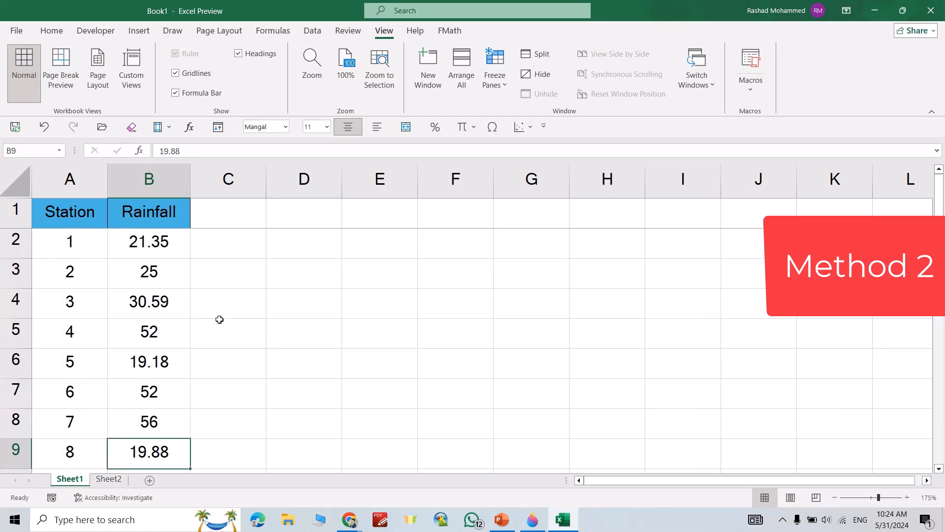
# Choose Unfreeze Panes from the Freeze Panes options.
pyautogui.click(493, 68)
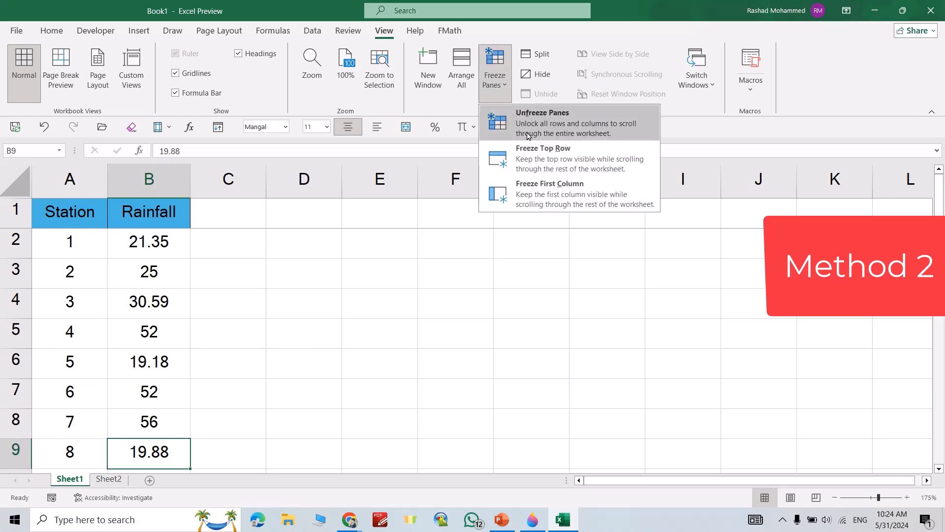
pyautogui.click(541, 123)
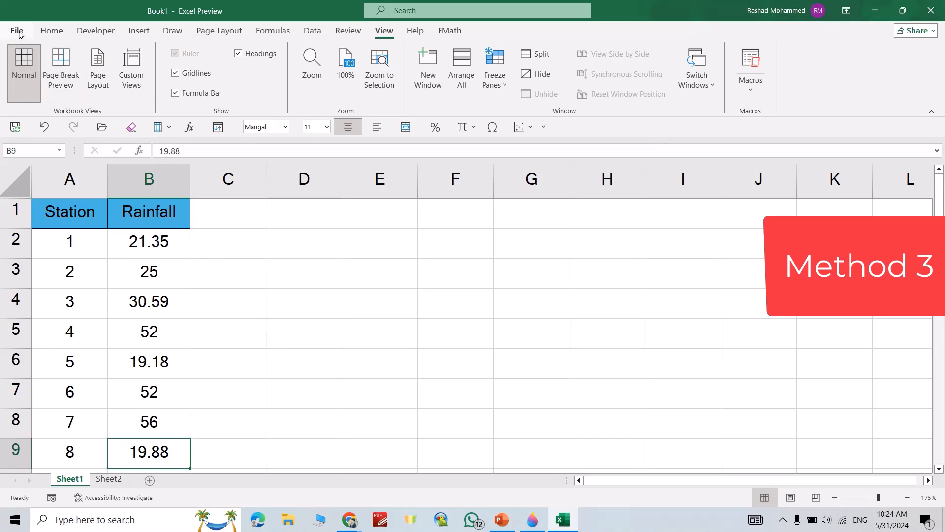
# Open Excel Options from the File area.
pyautogui.click(17, 30)
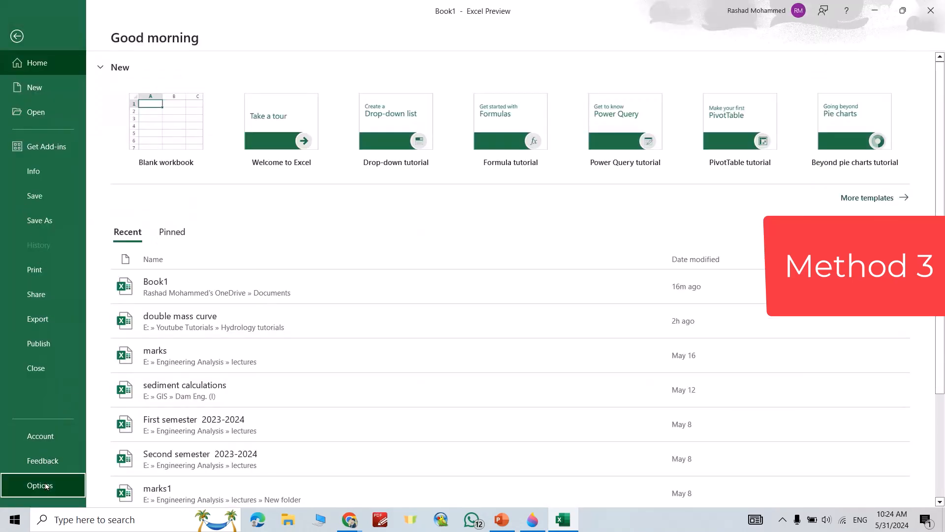
pyautogui.click(39, 485)
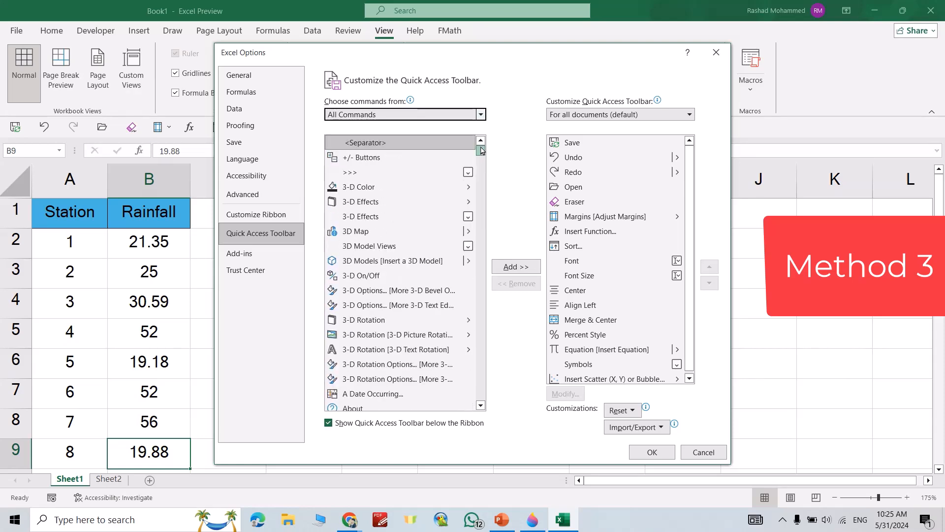
# Scroll the All Commands list down toward the Camera command.
pyautogui.scroll(-3)
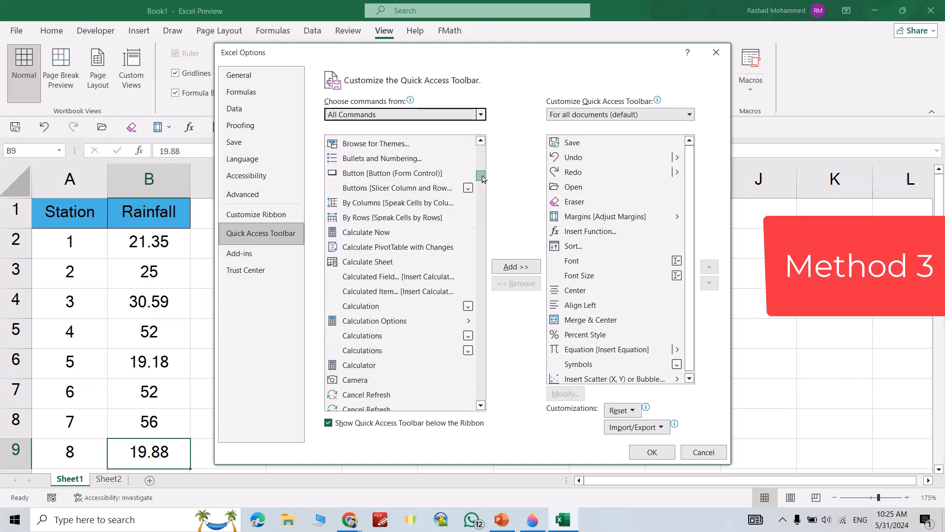
pyautogui.moveTo(355, 379)
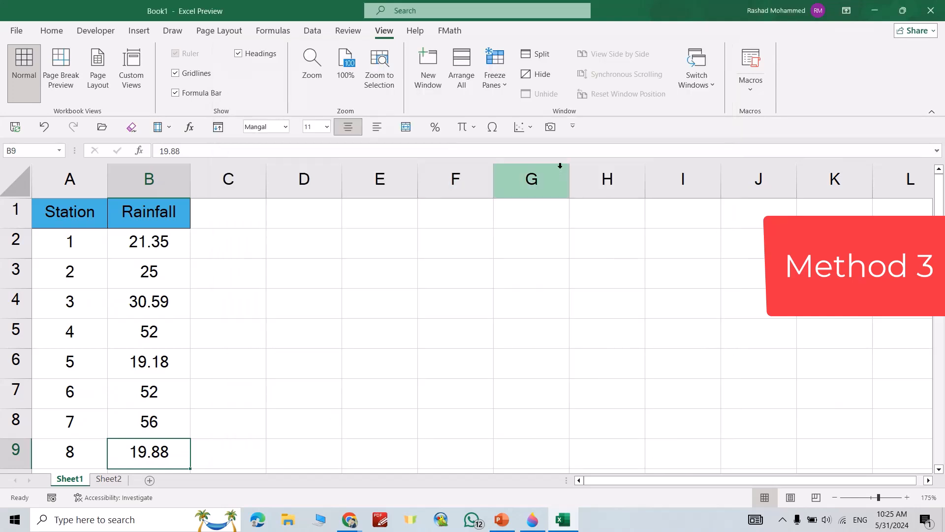
pyautogui.moveTo(550, 127)
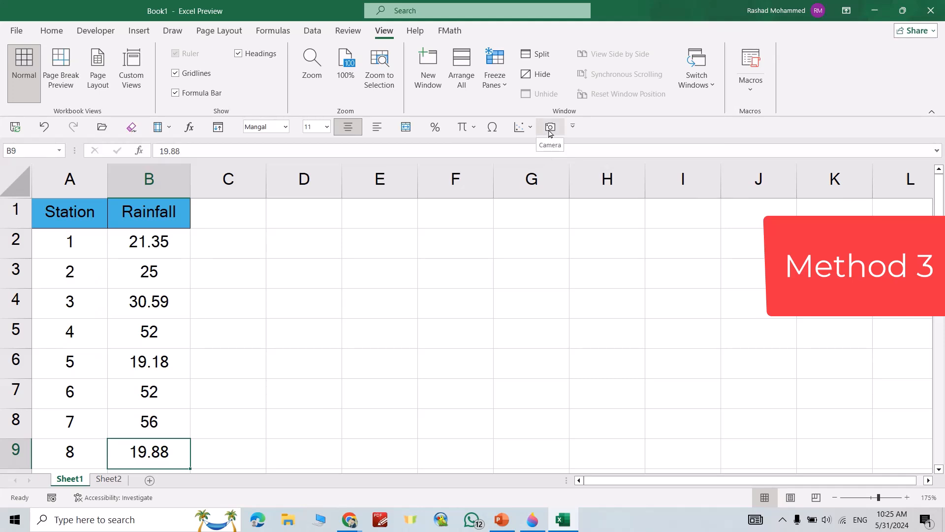
pyautogui.moveTo(494, 288)
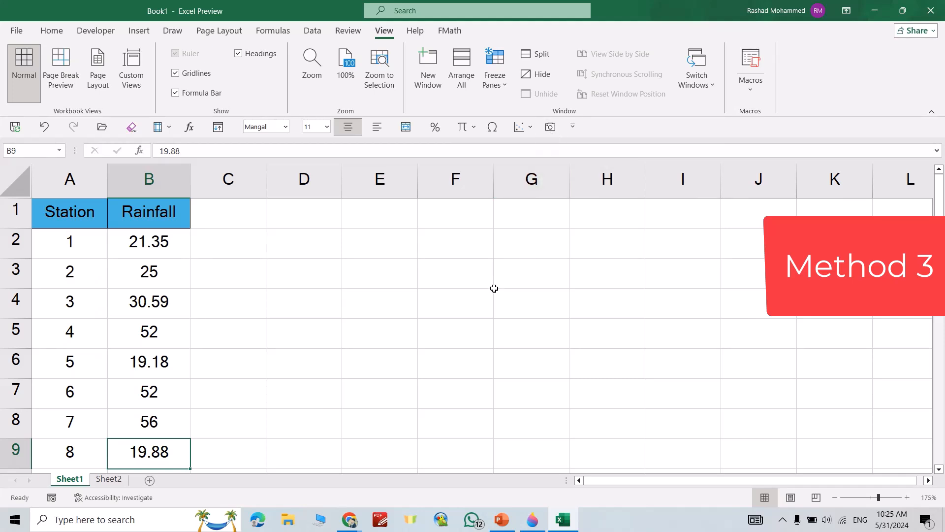
# Use Camera to paste a live picture of Total row A32:B32 onto the sheet.
pyautogui.scroll(-3)
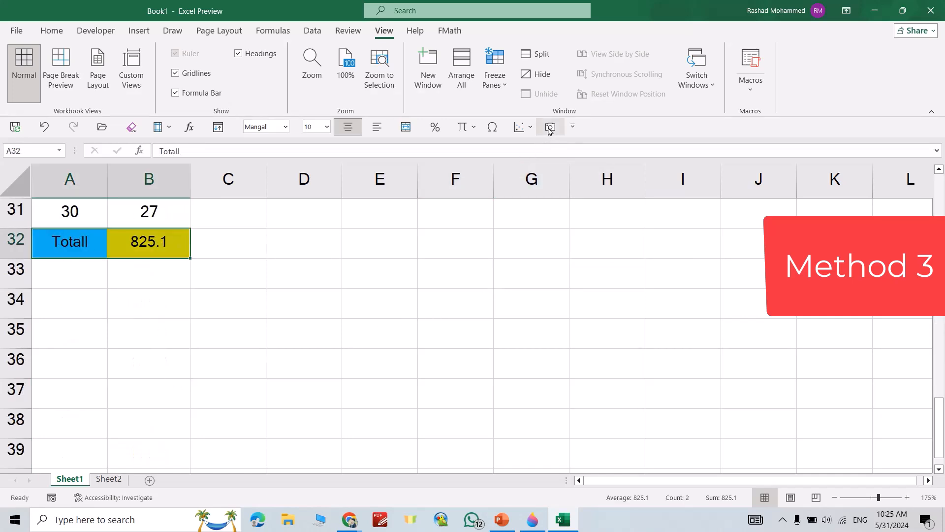
pyautogui.click(550, 127)
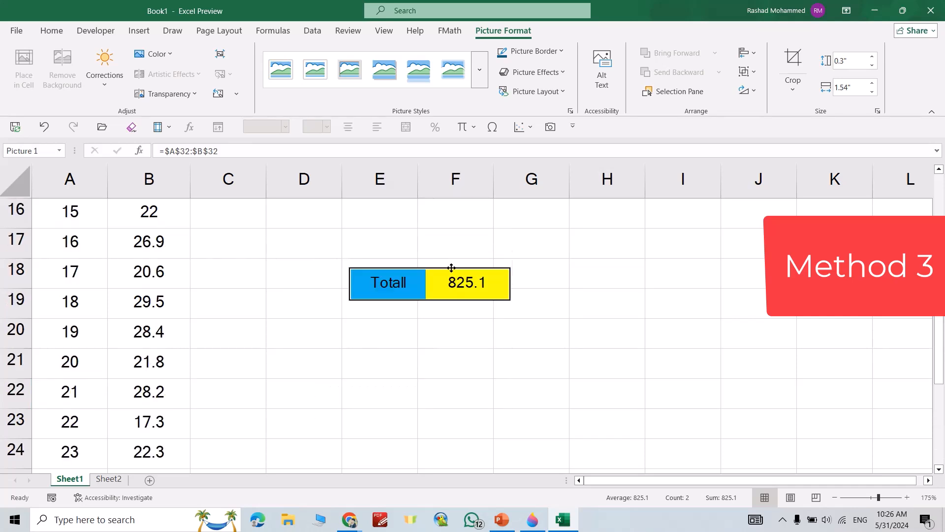
# Drag the floating Total picture further up the sheet.
pyautogui.moveTo(429, 282); pyautogui.dragTo(434, 248)
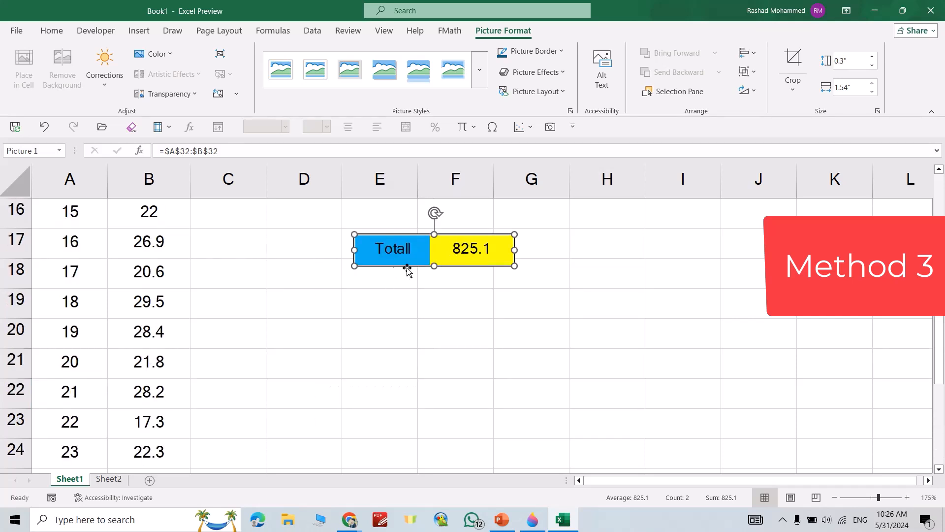
pyautogui.moveTo(352, 298)
pyautogui.write('32')
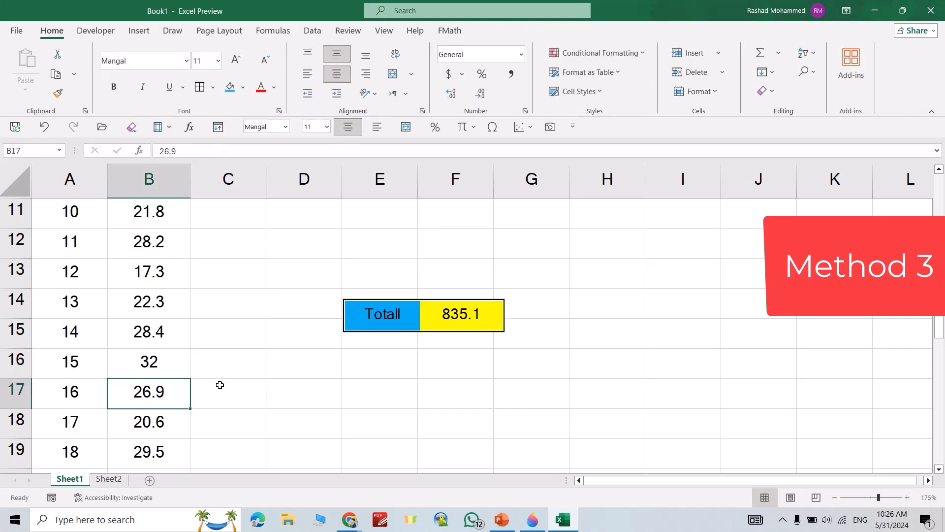
pyautogui.moveTo(357, 406)
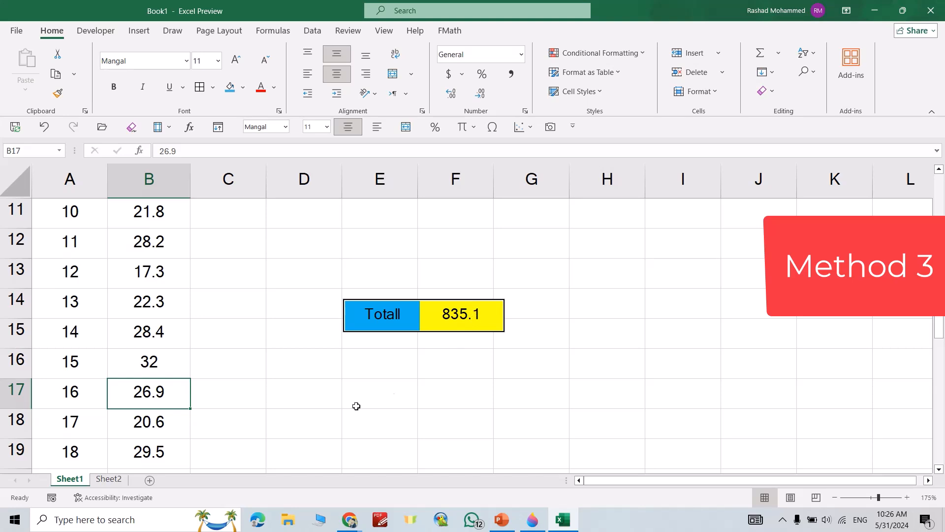
# Select another rainfall cell in column B to edit.
pyautogui.click(148, 330)
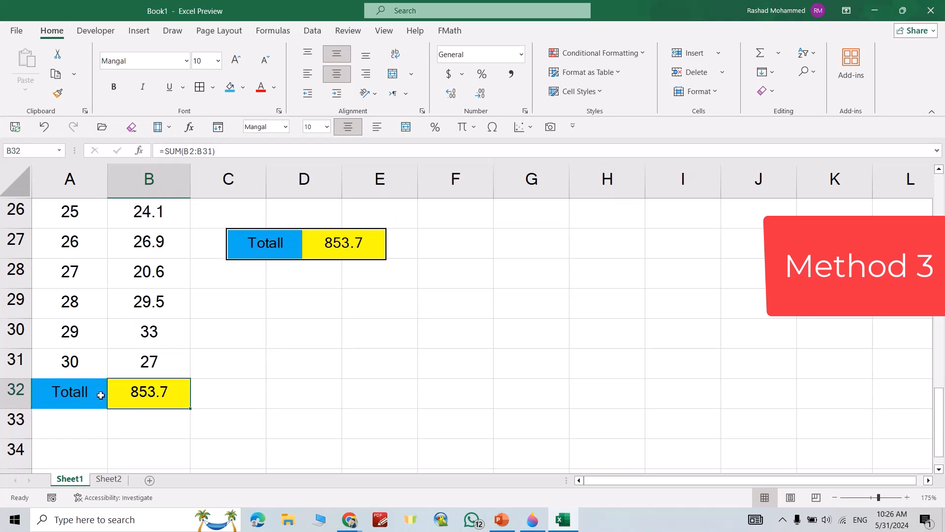
# Set the B32 total's font size to 14.
pyautogui.click(217, 60)
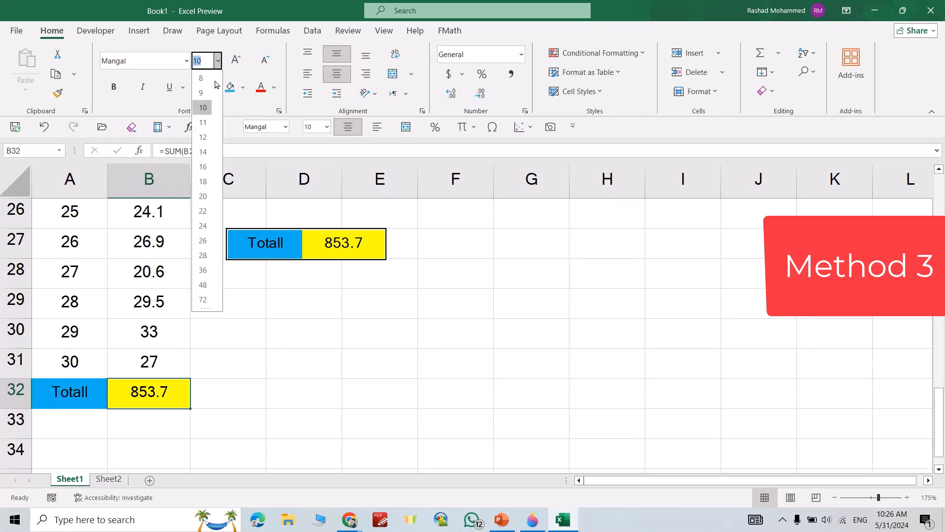
pyautogui.click(203, 151)
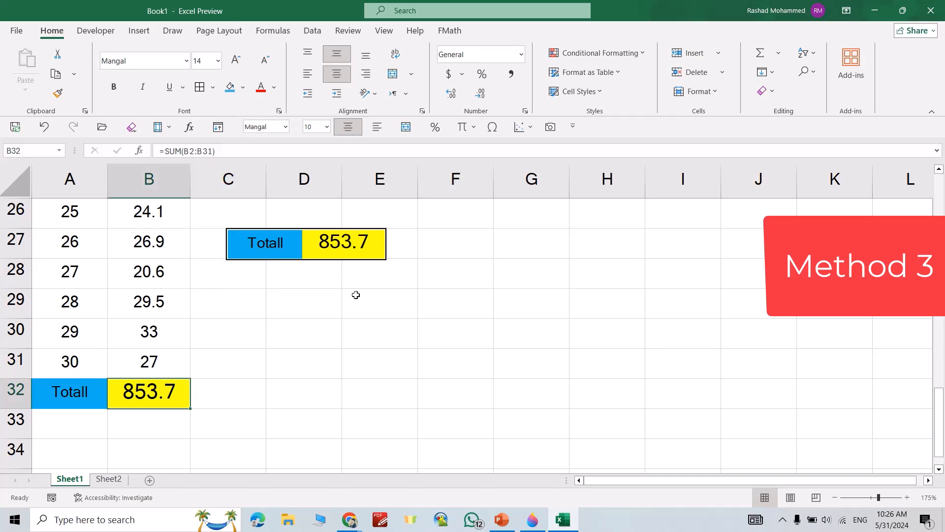